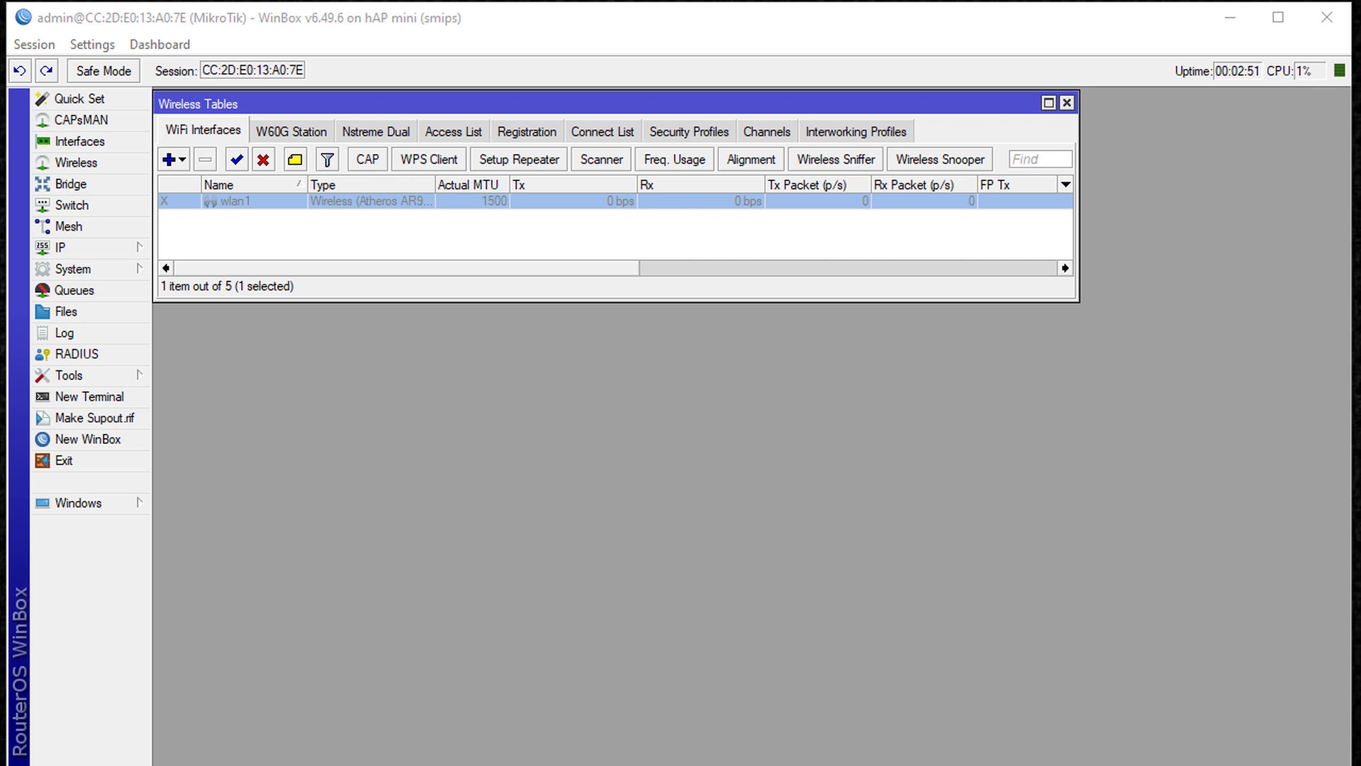
# Step: Enable wlan1 and set its wireless mode to station bridge
pyautogui.click(72, 269)
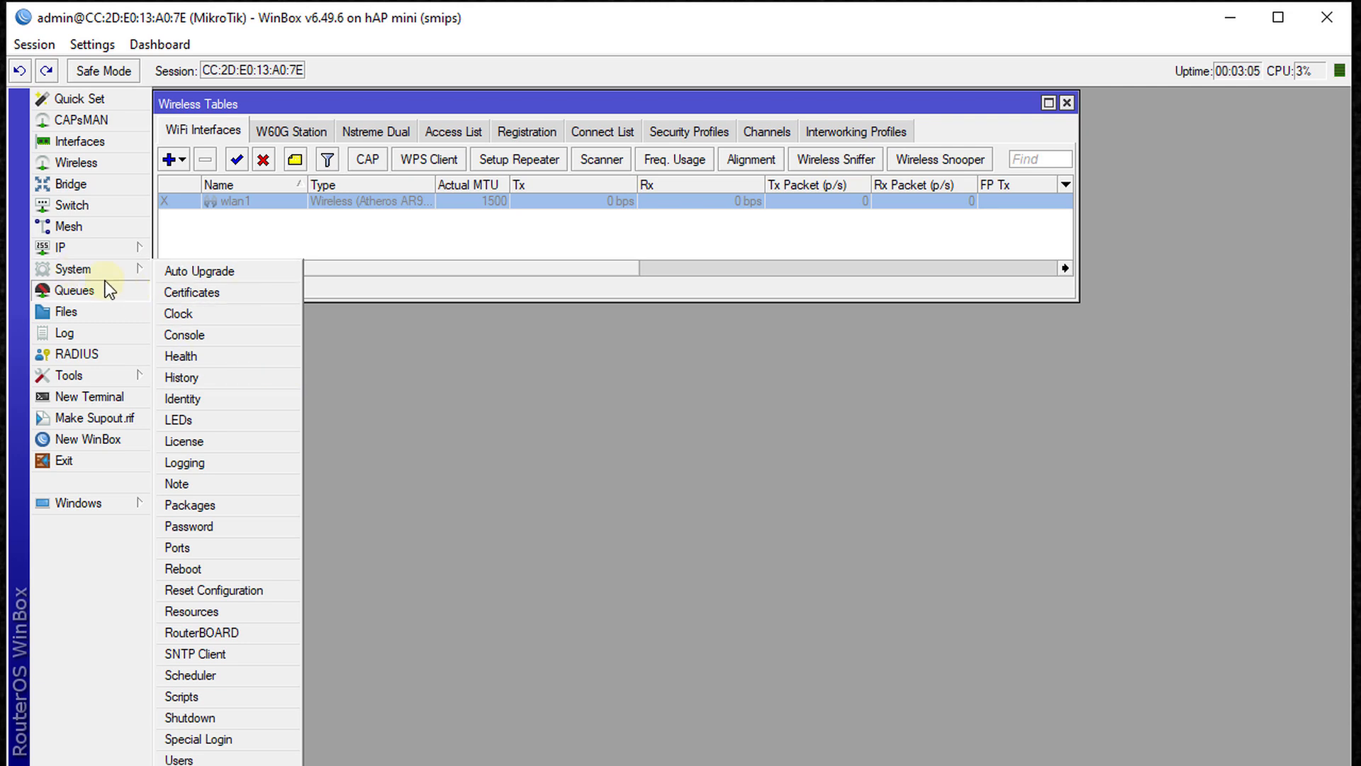
pyautogui.click(214, 590)
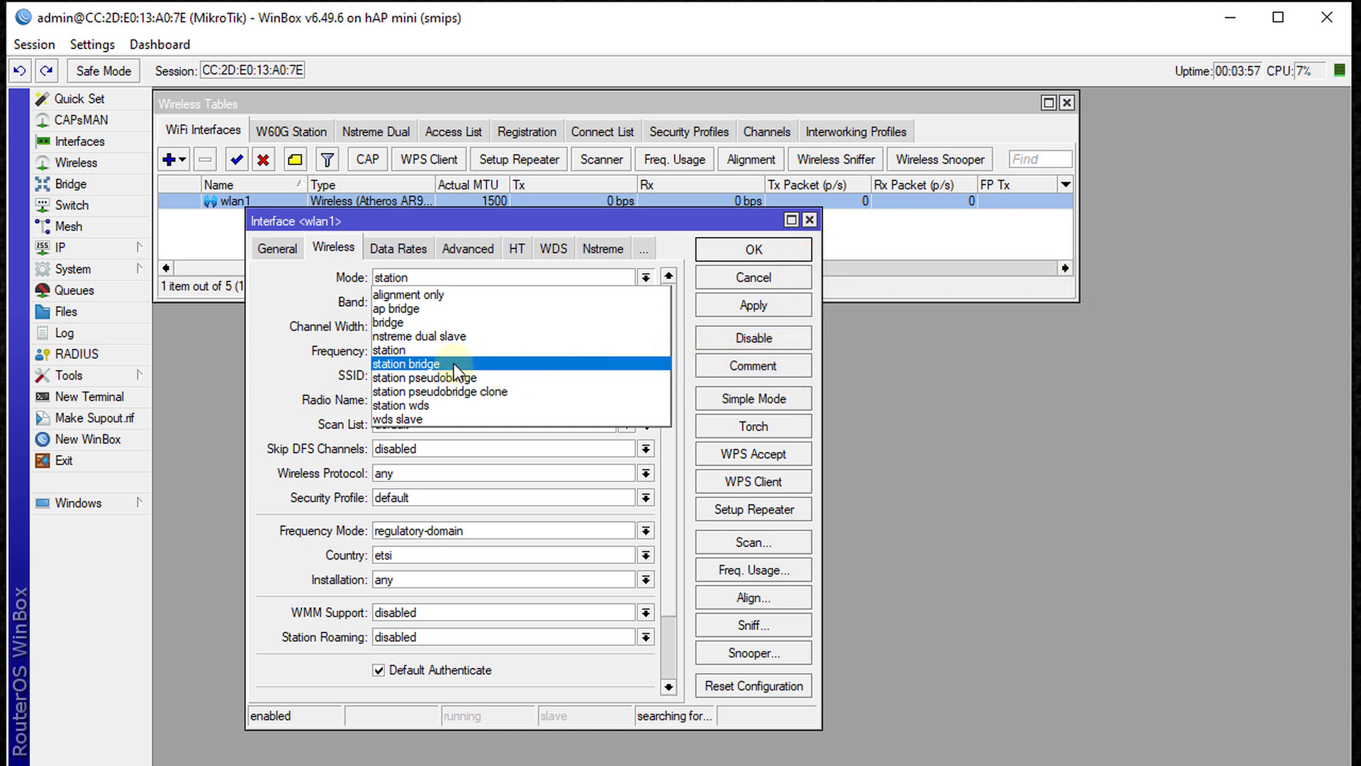
pyautogui.click(404, 364)
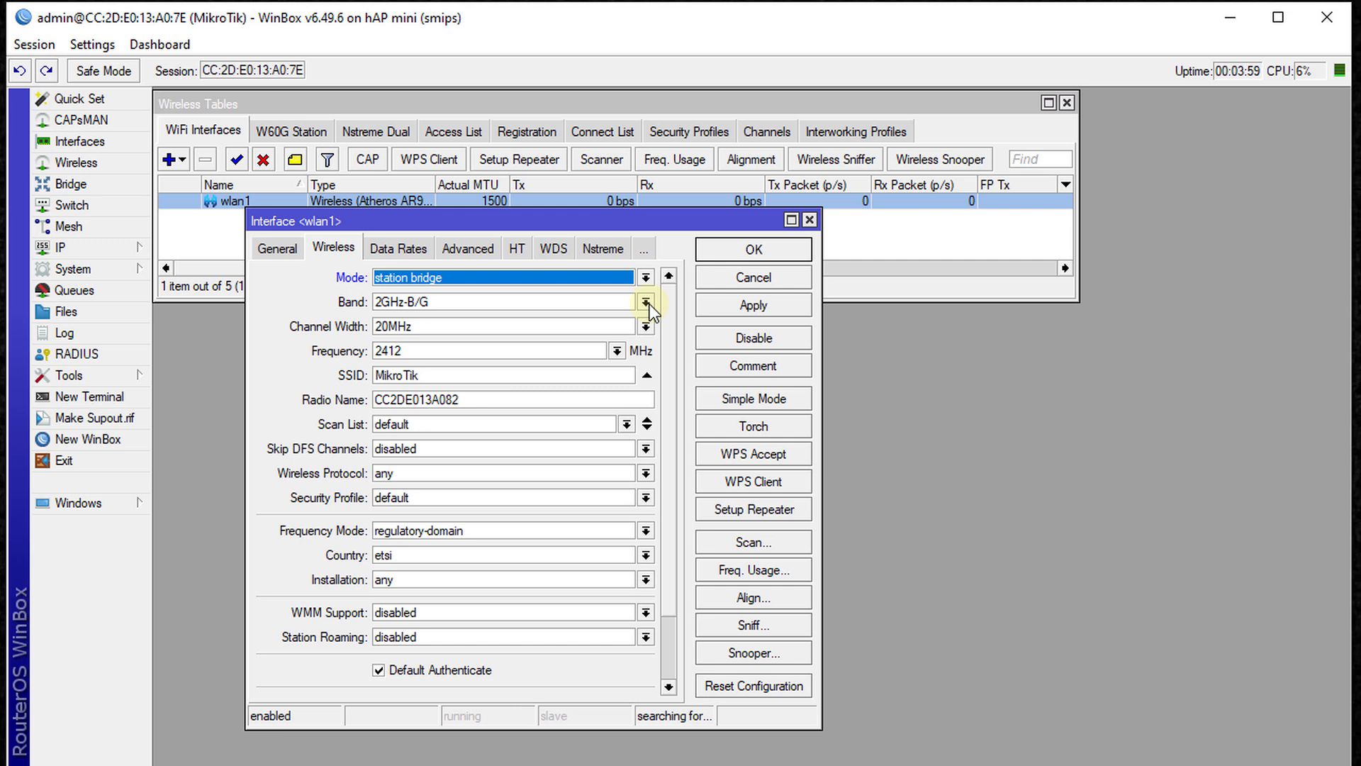
# Step: Give wlan1 band 2GHz-B/G/N, SSID TKSJA and country united states3
pyautogui.click(644, 300)
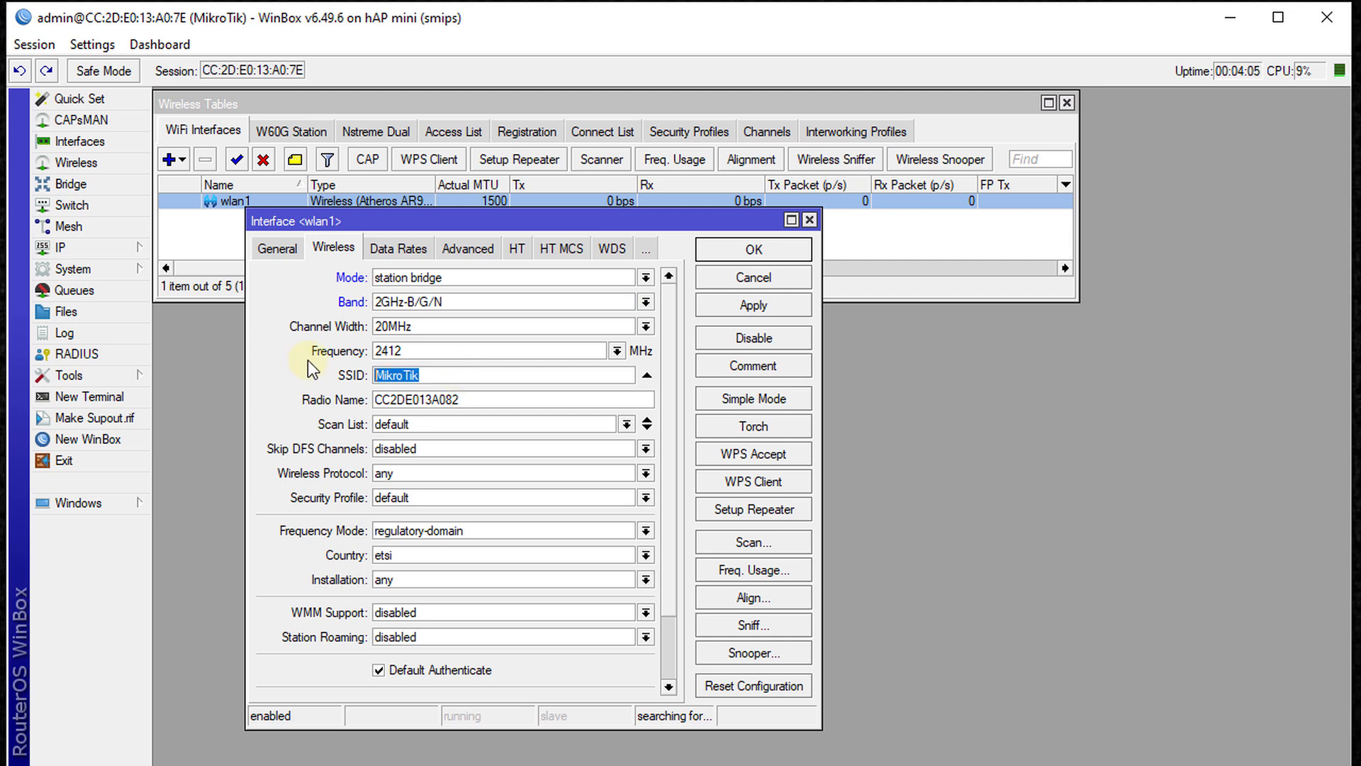
pyautogui.press('Delete')
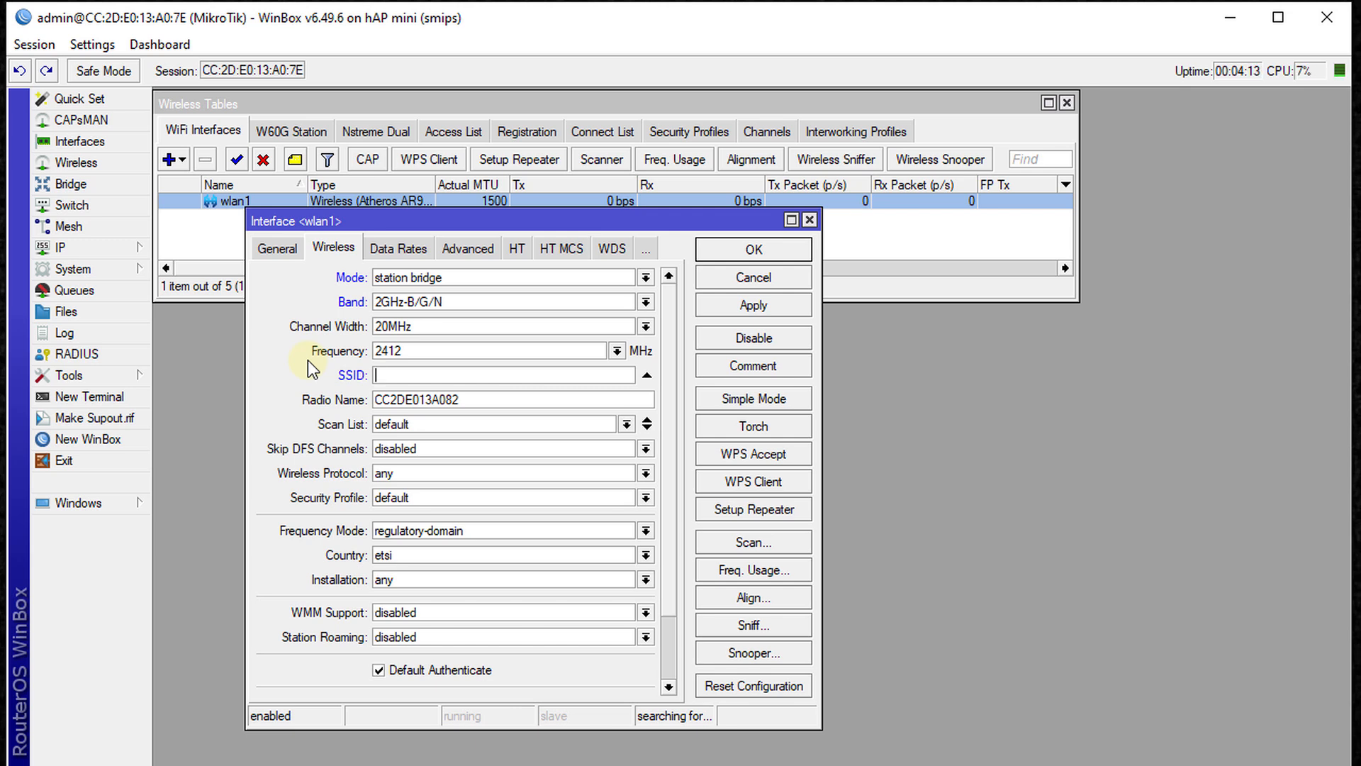
pyautogui.write('T')
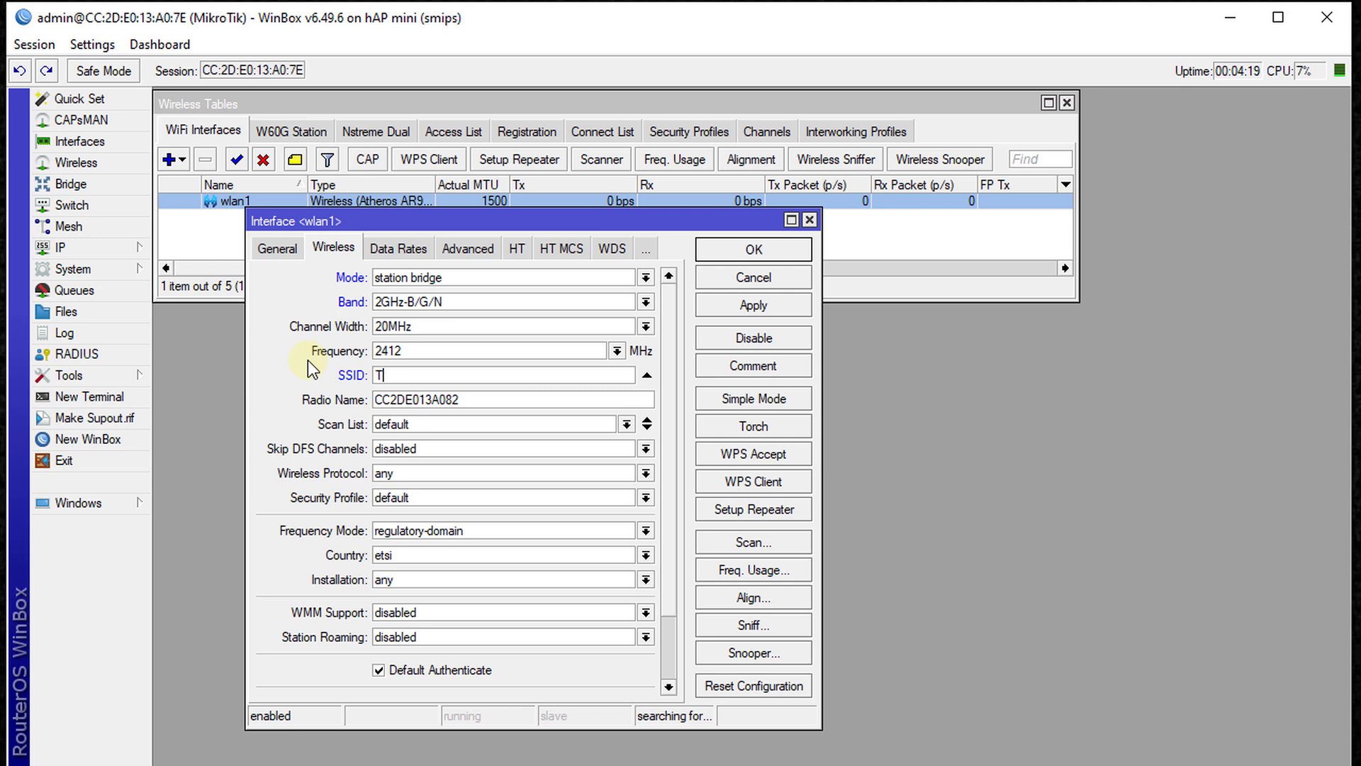
pyautogui.click(644, 554)
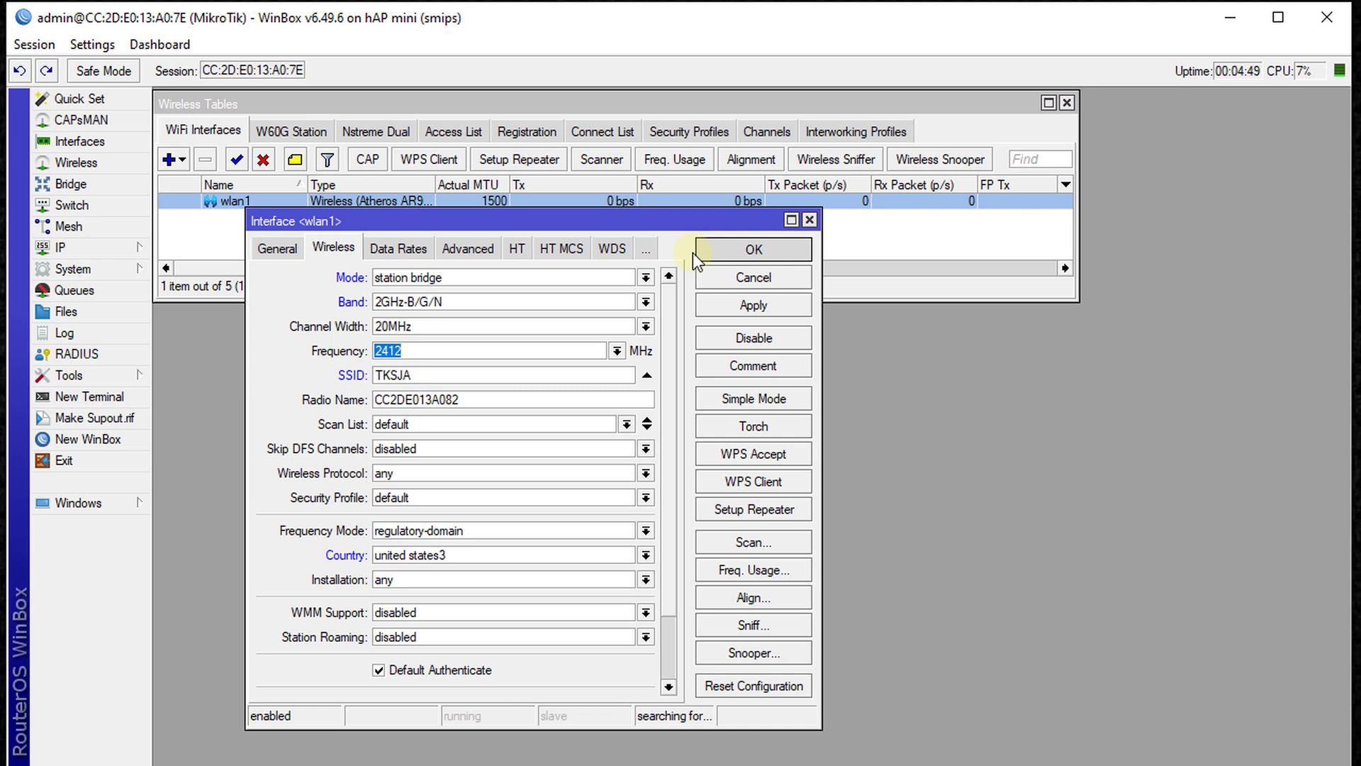
# Step: Save wlan1's wireless settings and move on to the Security Profiles list
pyautogui.click(751, 250)
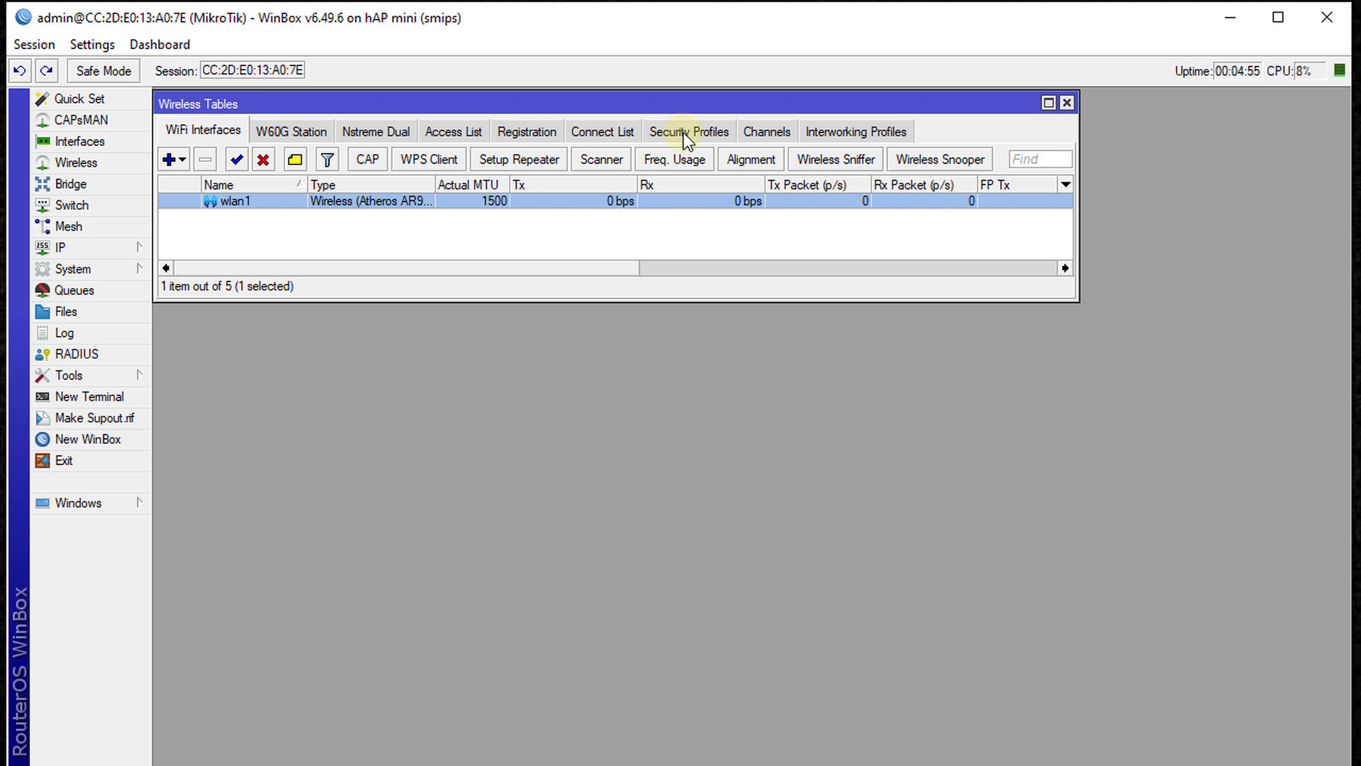
pyautogui.doubleClick(231, 200)
pyautogui.write('wlan2-repeater')
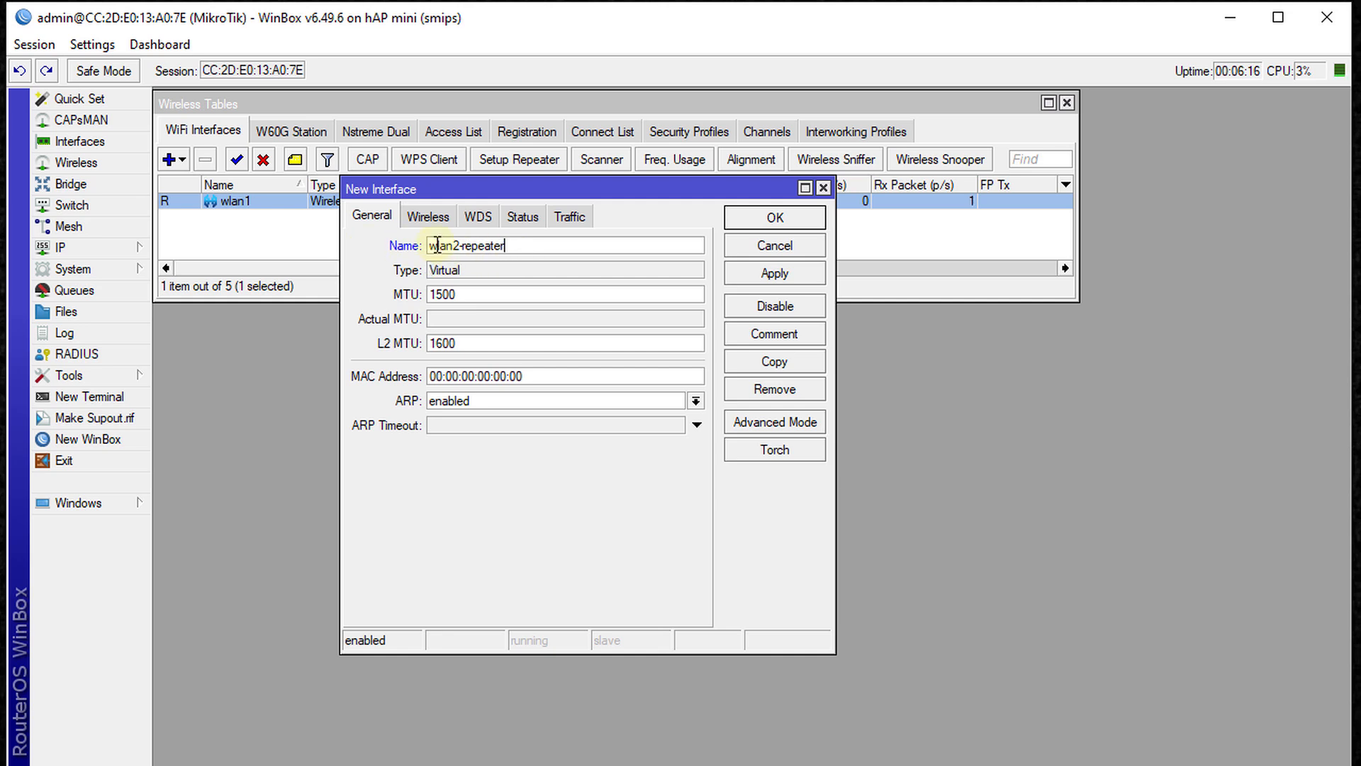
# Step: Name the virtual interface wlan2-repeater as an ap bridge on wlan1 with SSID TKSJA
pyautogui.click(427, 216)
pyautogui.write('TKSJA')
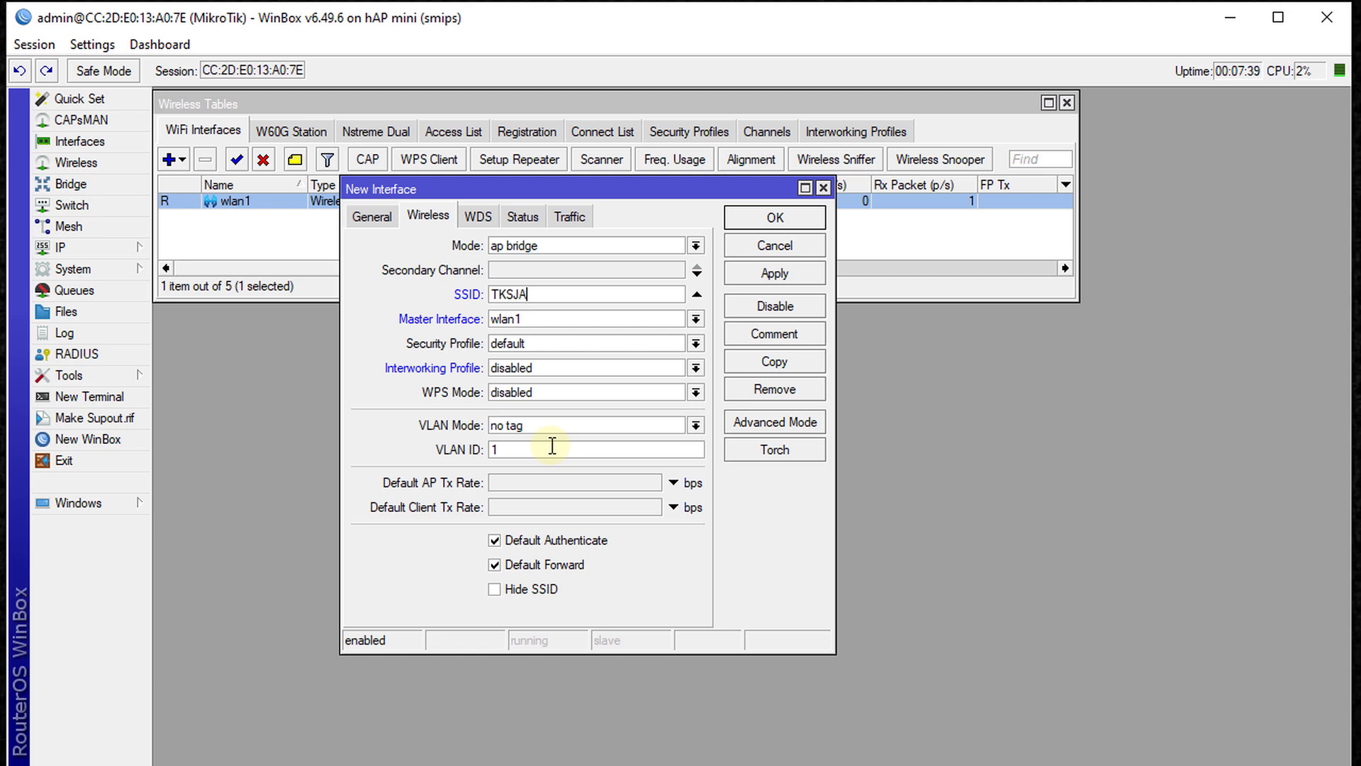
pyautogui.click(771, 217)
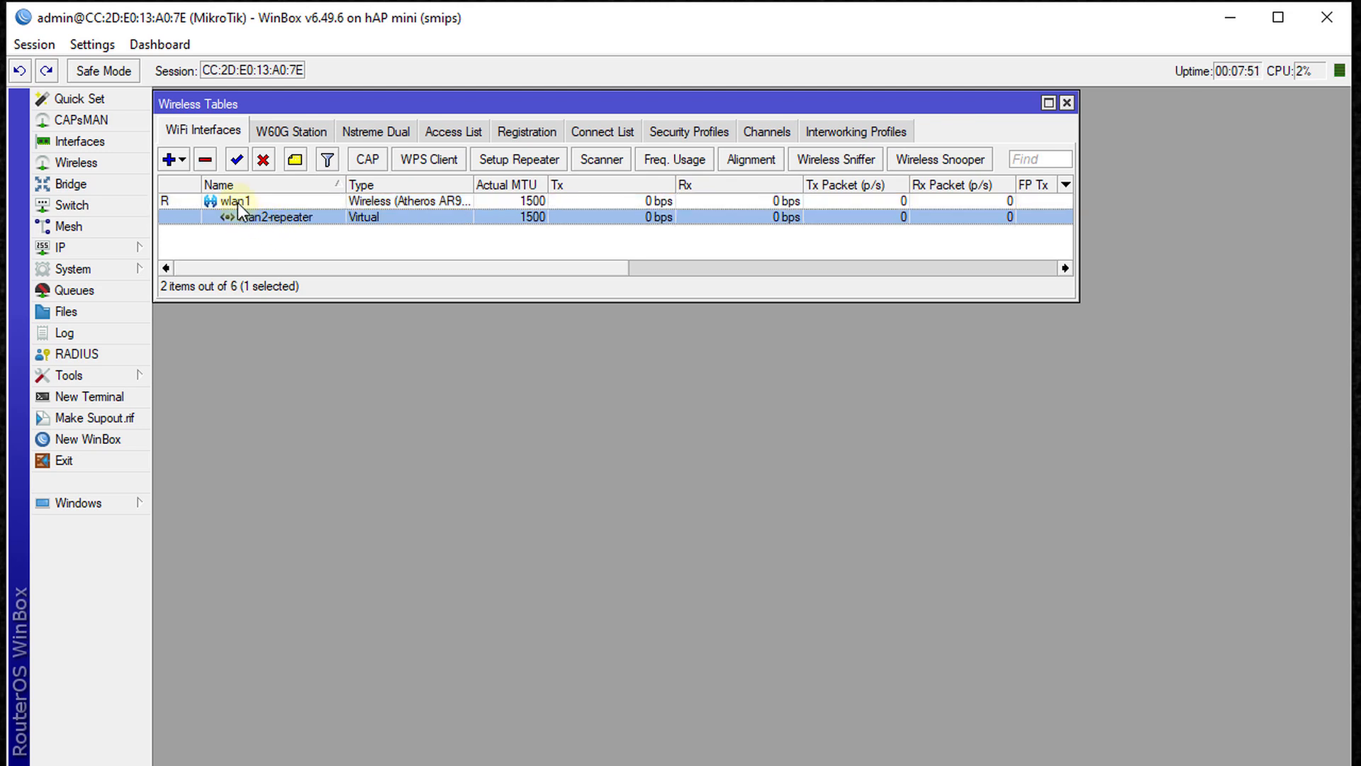
# Step: Confirm creation of wlan2-repeater so it lists beneath wlan1
pyautogui.click(71, 184)
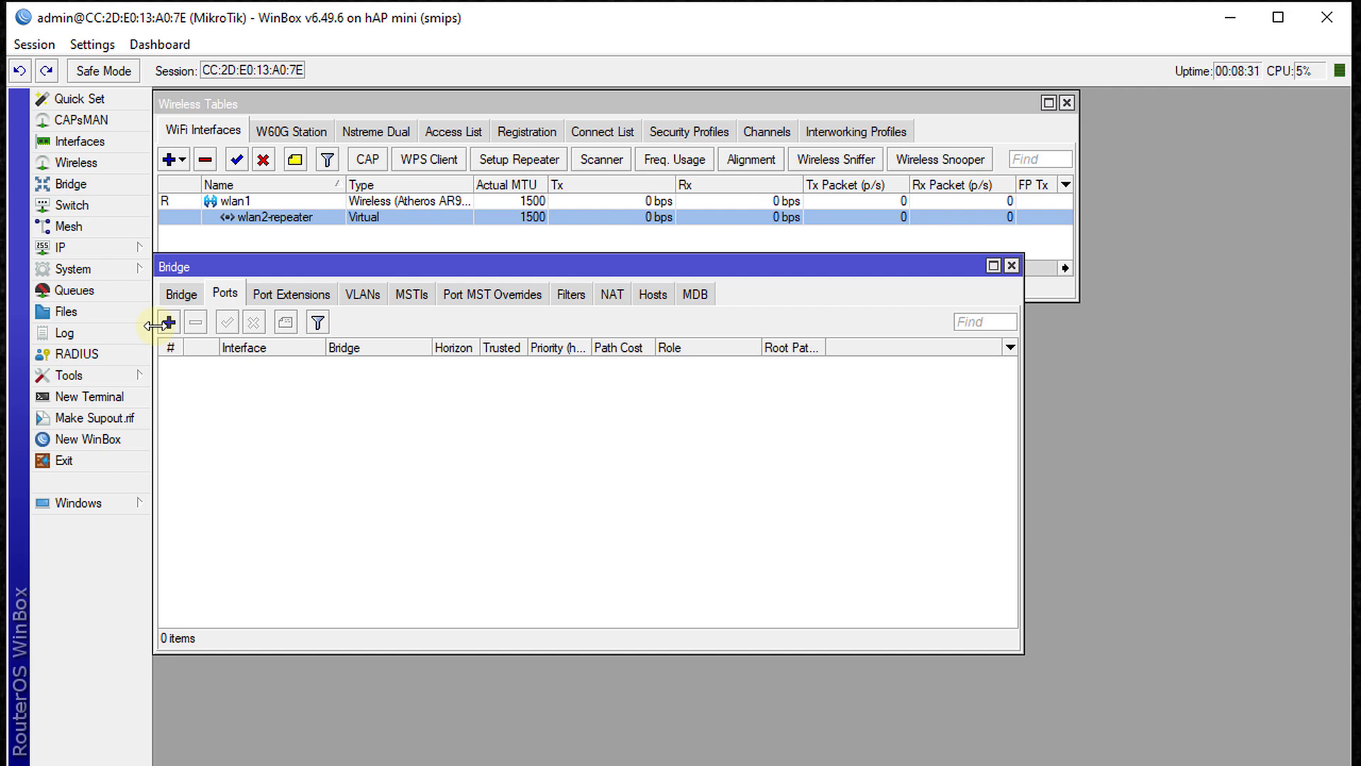
# Step: Add interface 'all' as a port of bridge1
pyautogui.click(168, 322)
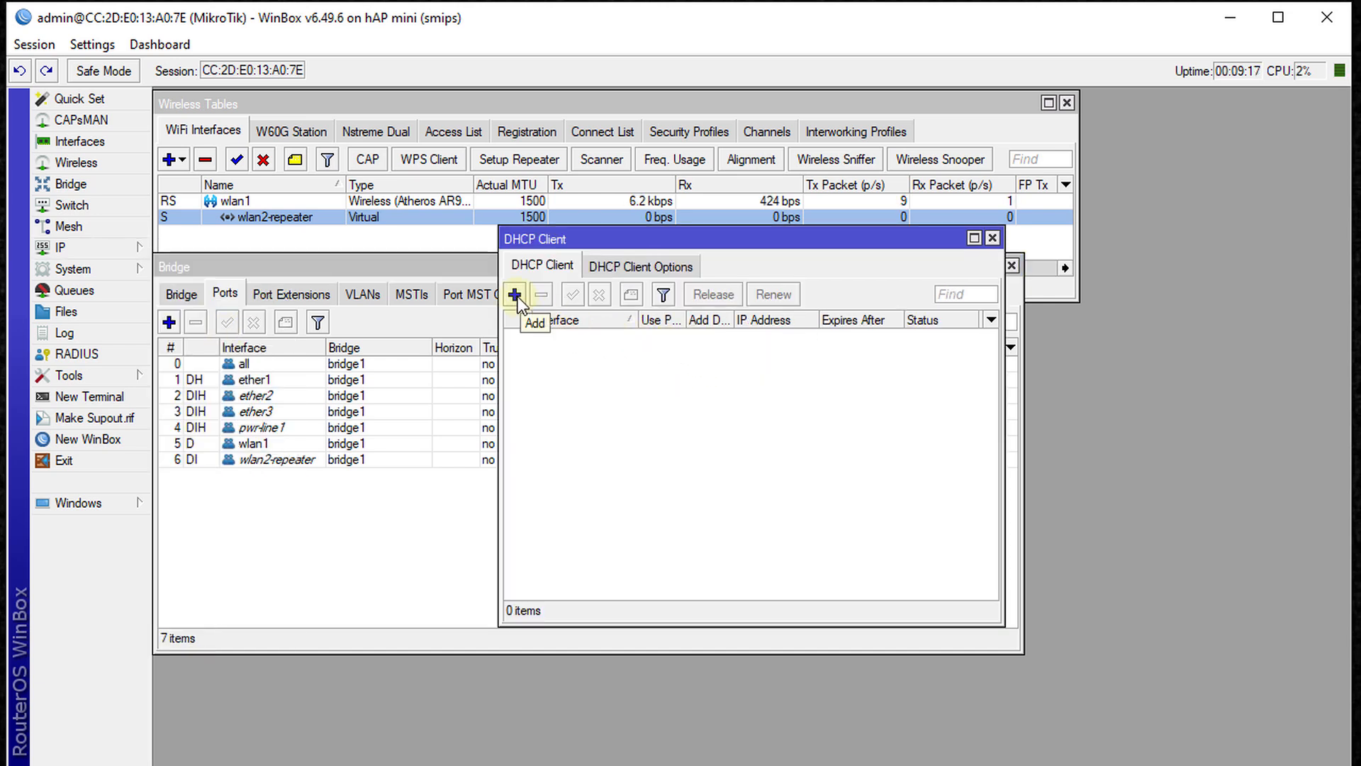
# Step: Create a DHCP client using peer DNS, peer NTP and a default route
pyautogui.click(513, 294)
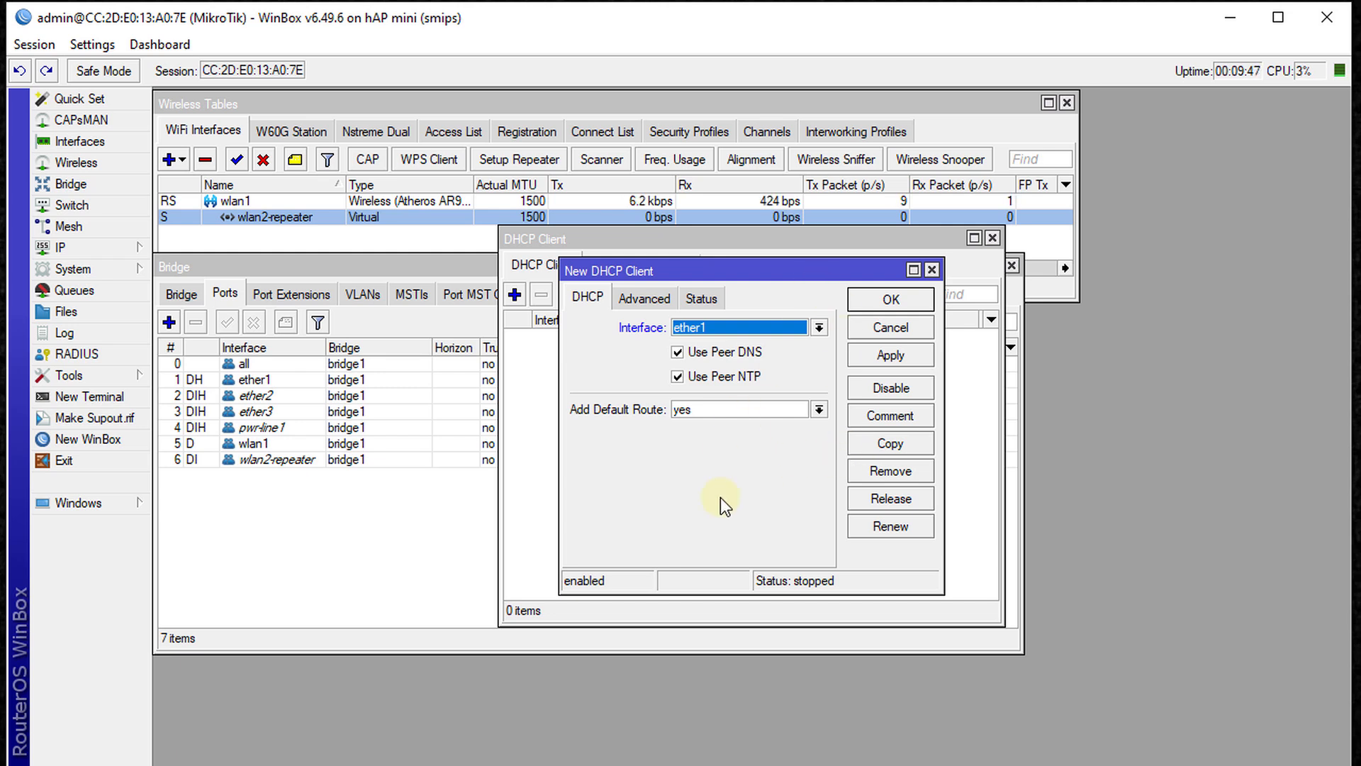
pyautogui.click(644, 298)
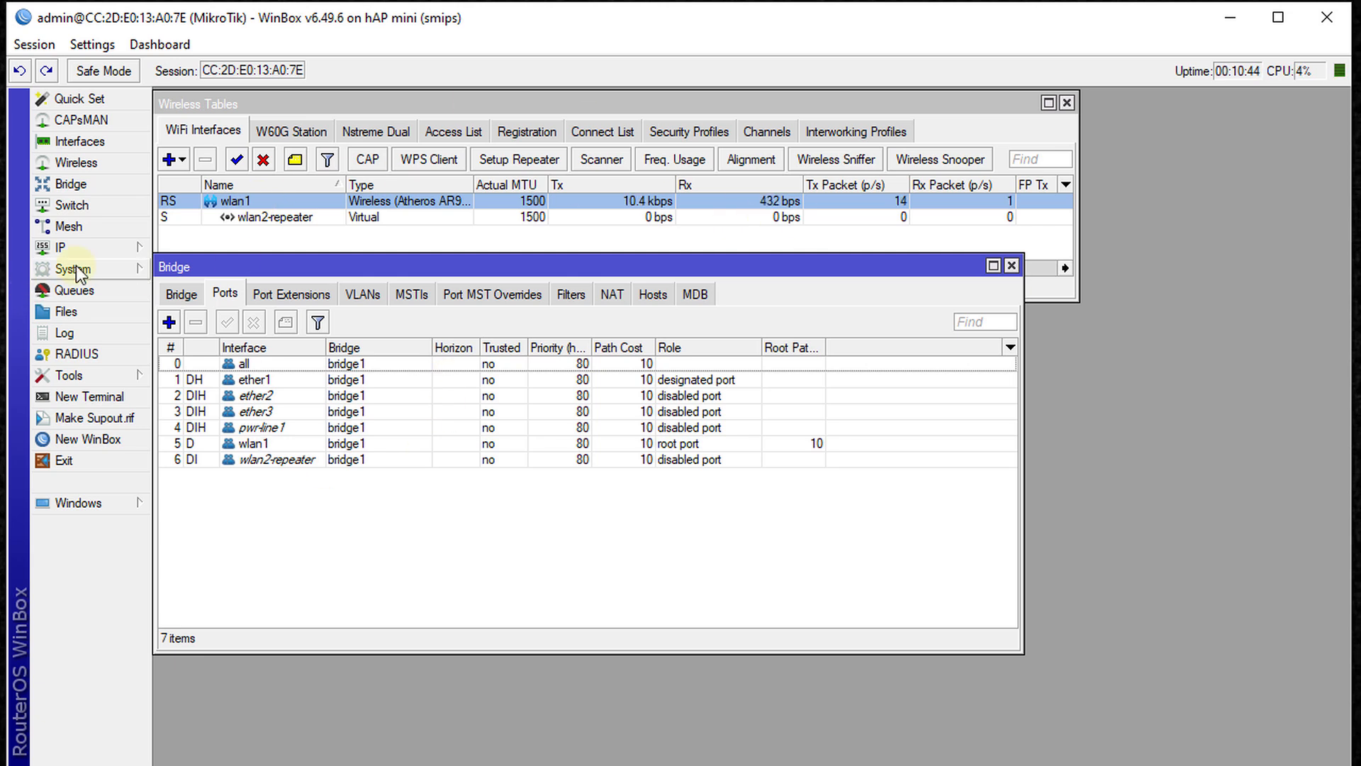
# Step: Set the router identity to Repeater1
pyautogui.click(73, 268)
pyautogui.write('Repeater1')
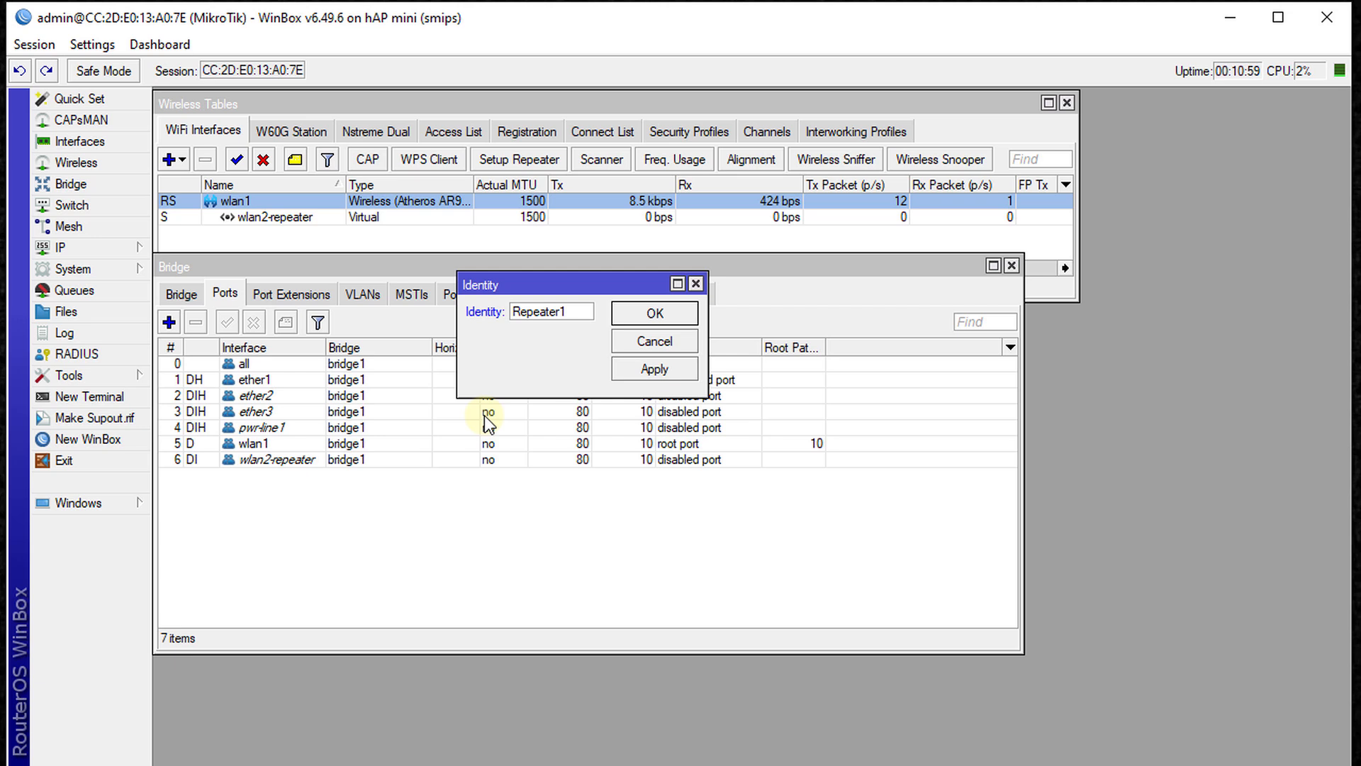
pyautogui.click(652, 312)
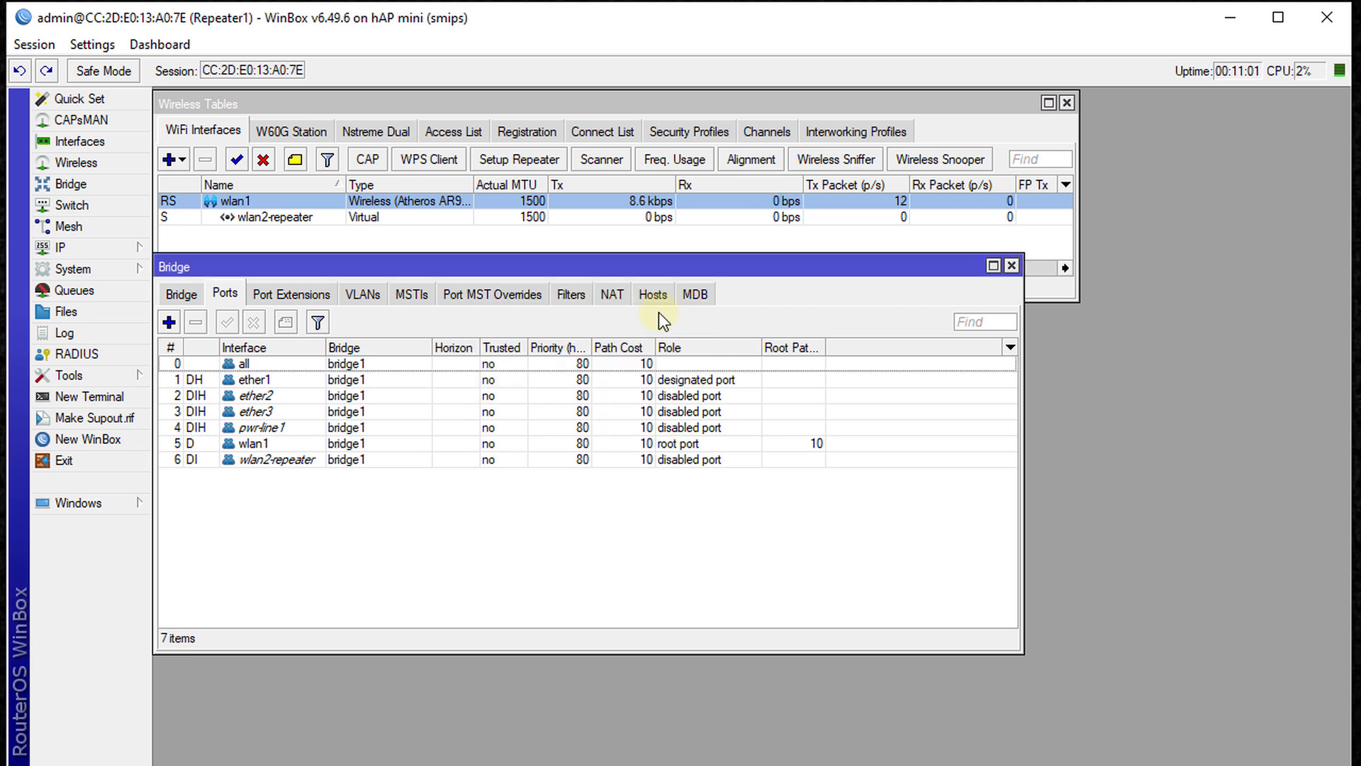